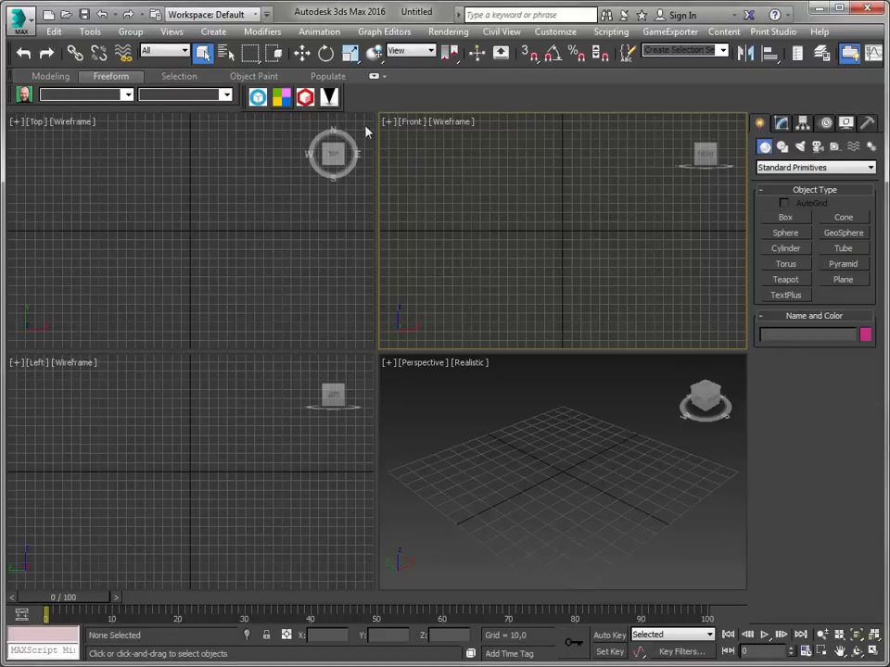
{"action": "mouse_move", "coordinate": [490, 230]}
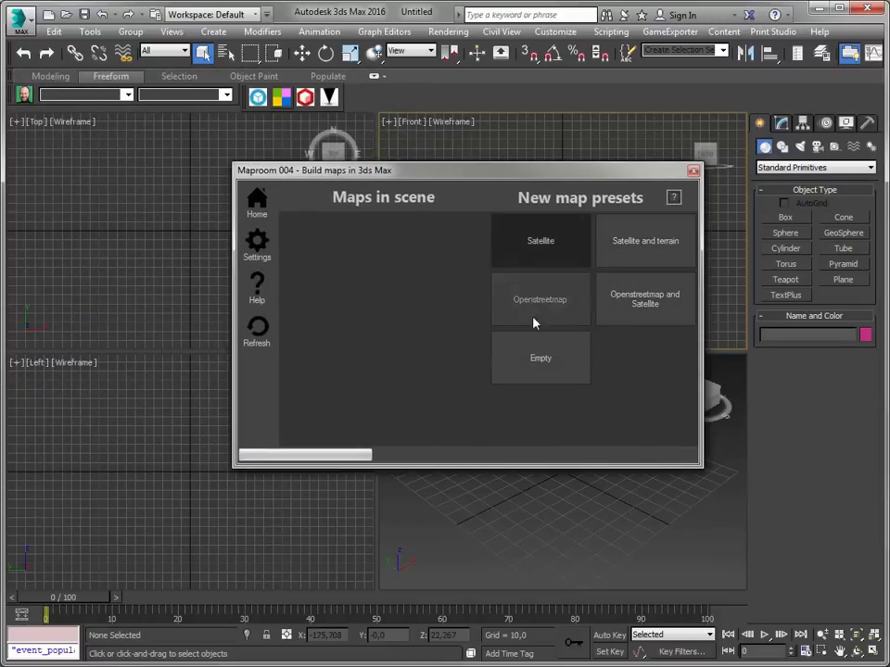
{"action": "mouse_move", "coordinate": [601, 328]}
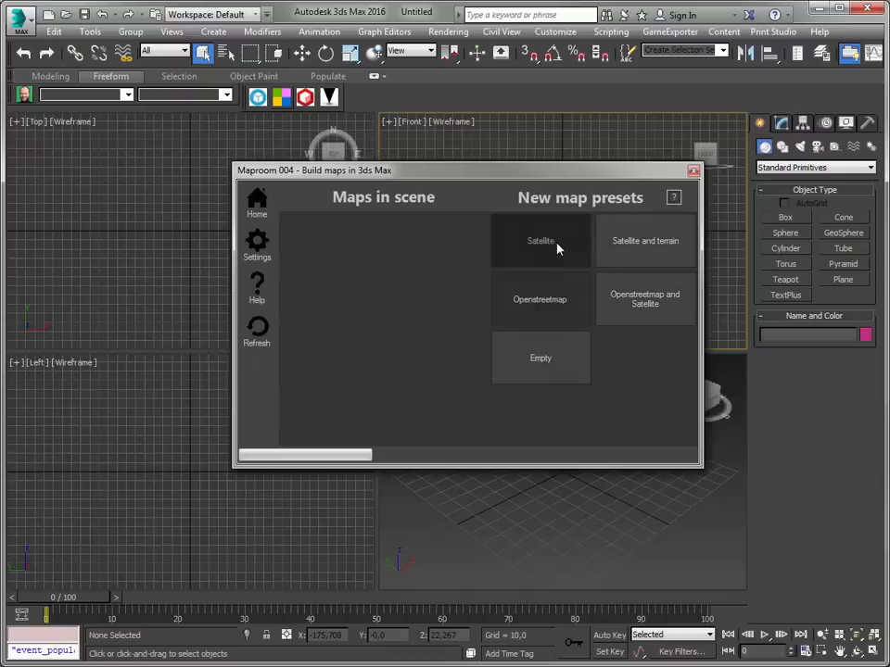
Step: Create a Satellite-preset map and set its location to Tokyo, Japan via the place search
{"action": "left_click", "coordinate": [541, 241]}
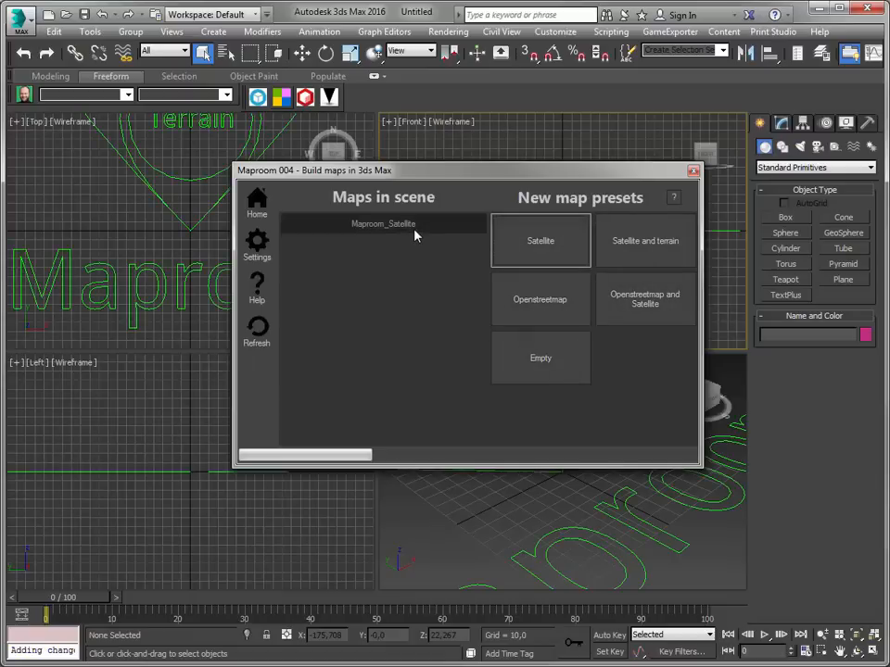
{"action": "left_click", "coordinate": [382, 222]}
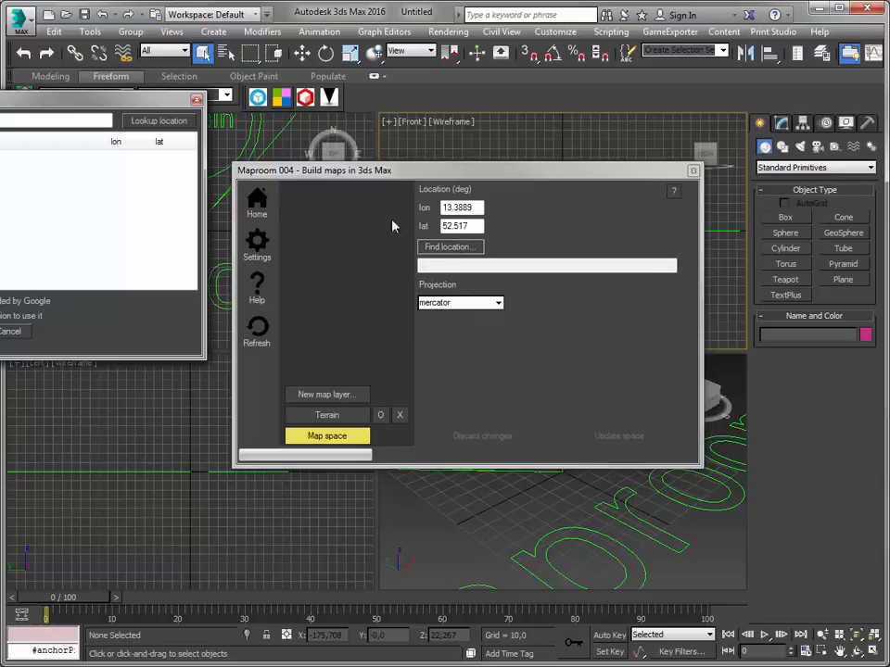
{"action": "left_click", "coordinate": [450, 247]}
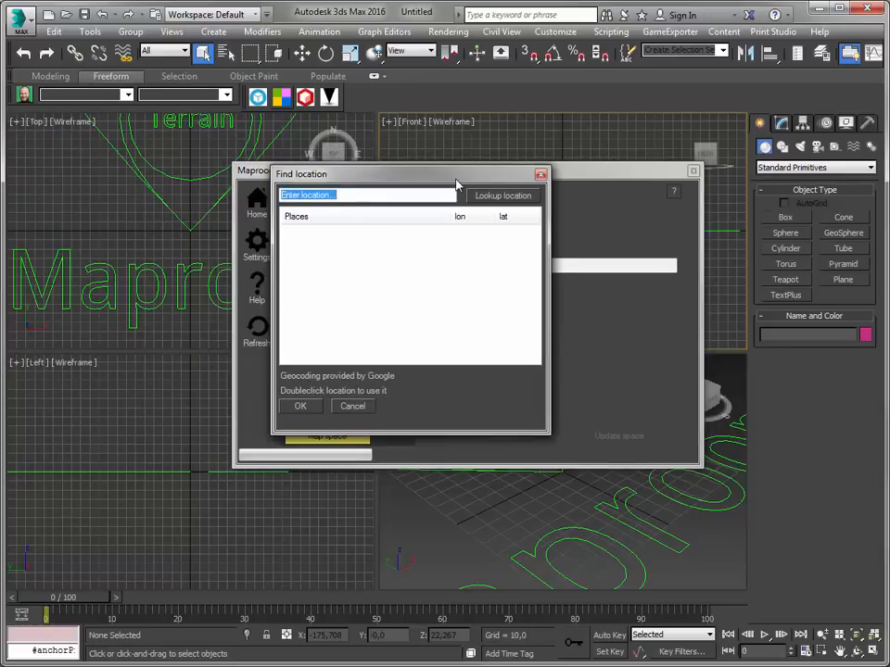
{"action": "type", "text": "lok"}
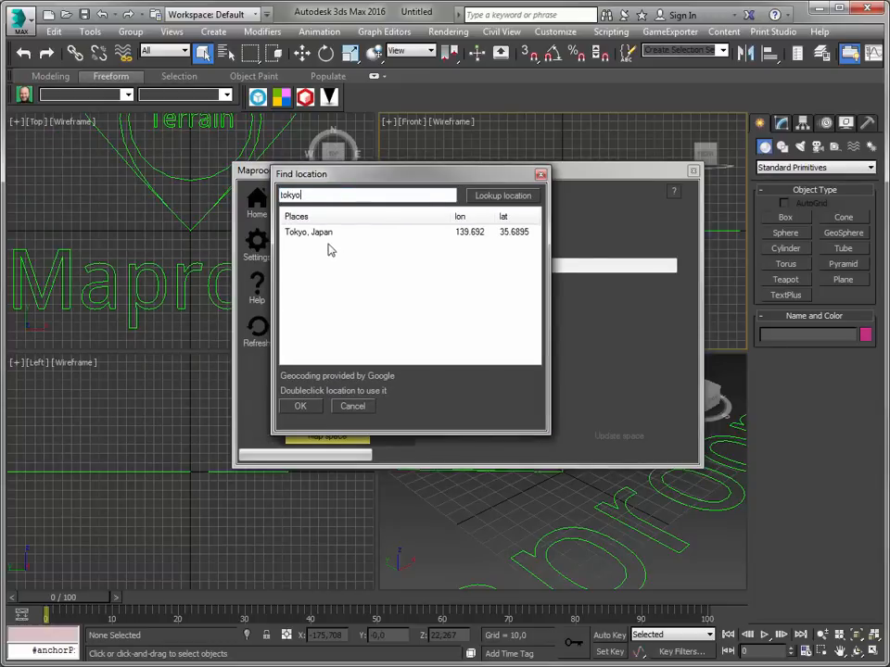
{"action": "double_click", "coordinate": [308, 232]}
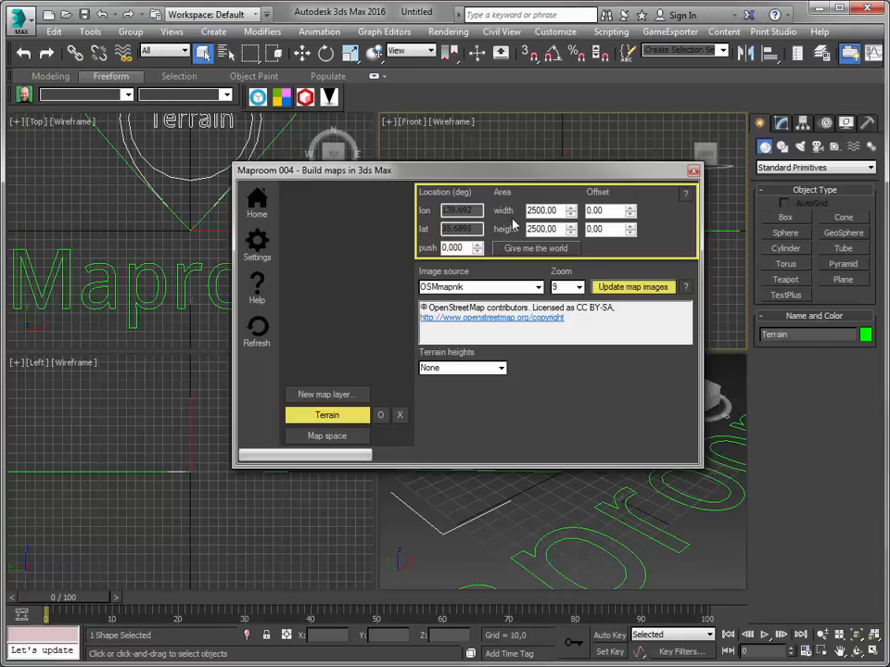
Step: Choose a zoom level and download the OpenStreetMap images of Tokyo onto the terrain
{"action": "left_click", "coordinate": [578, 285]}
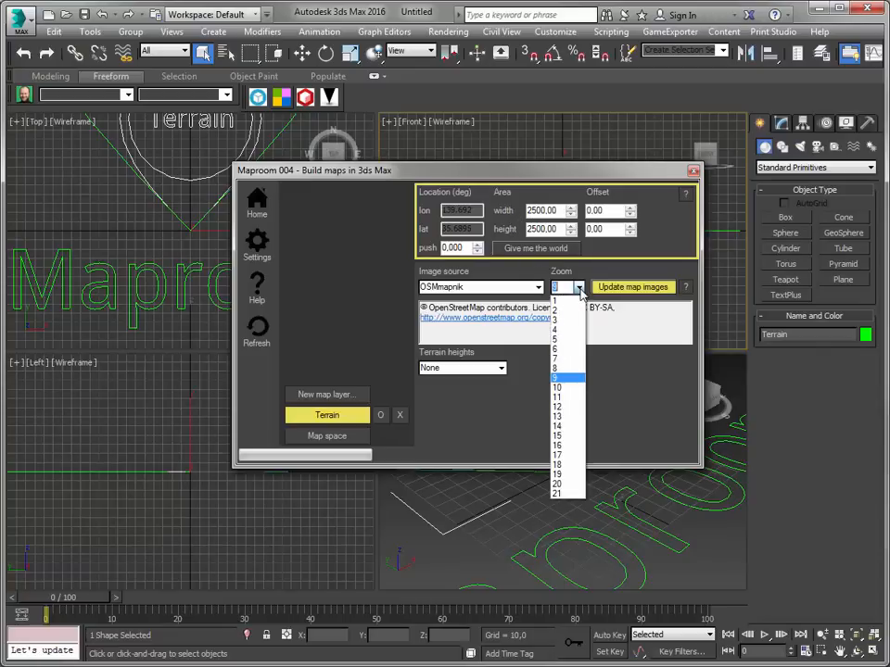
{"action": "left_click", "coordinate": [565, 285]}
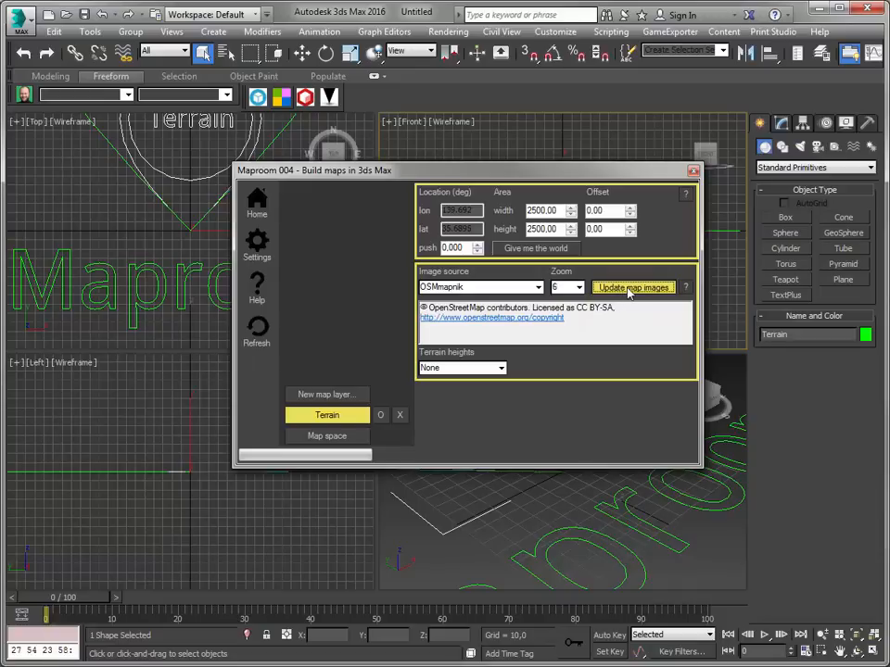
{"action": "left_click", "coordinate": [634, 285]}
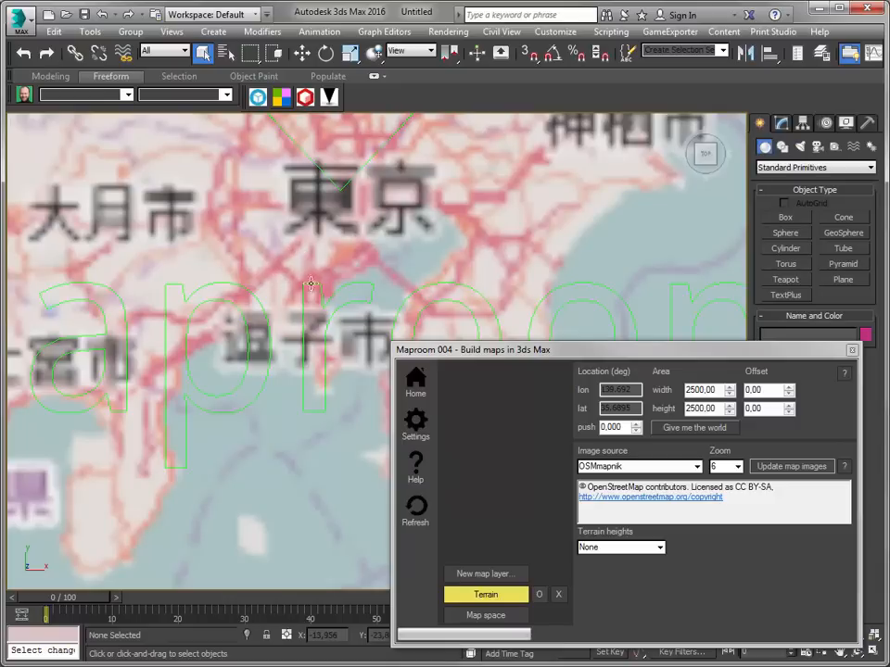
Step: Add a second OpenStreetMap layer, 500 by 500 with push 0.001, and load its images
{"action": "left_click", "coordinate": [485, 575]}
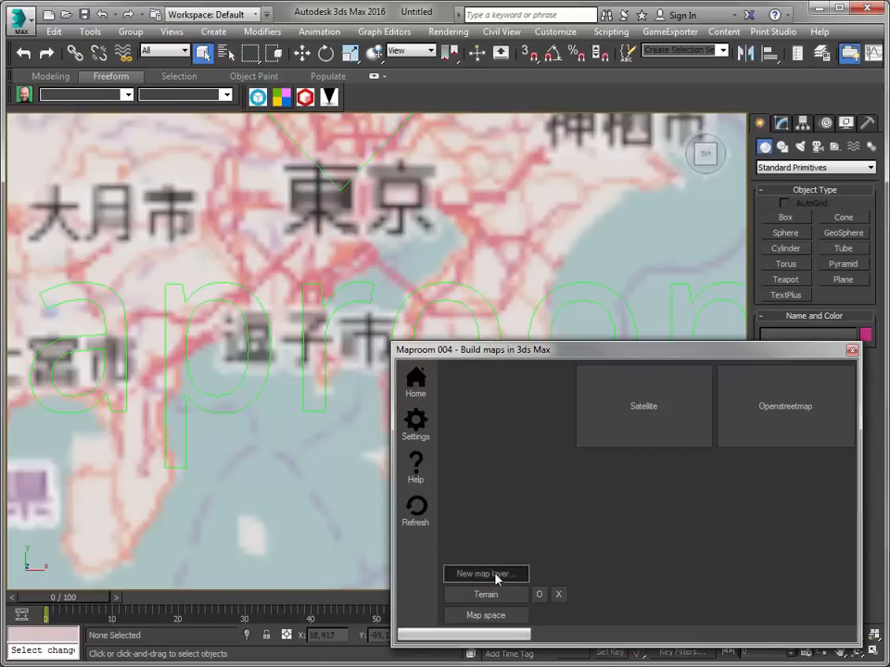
{"action": "left_click", "coordinate": [486, 574]}
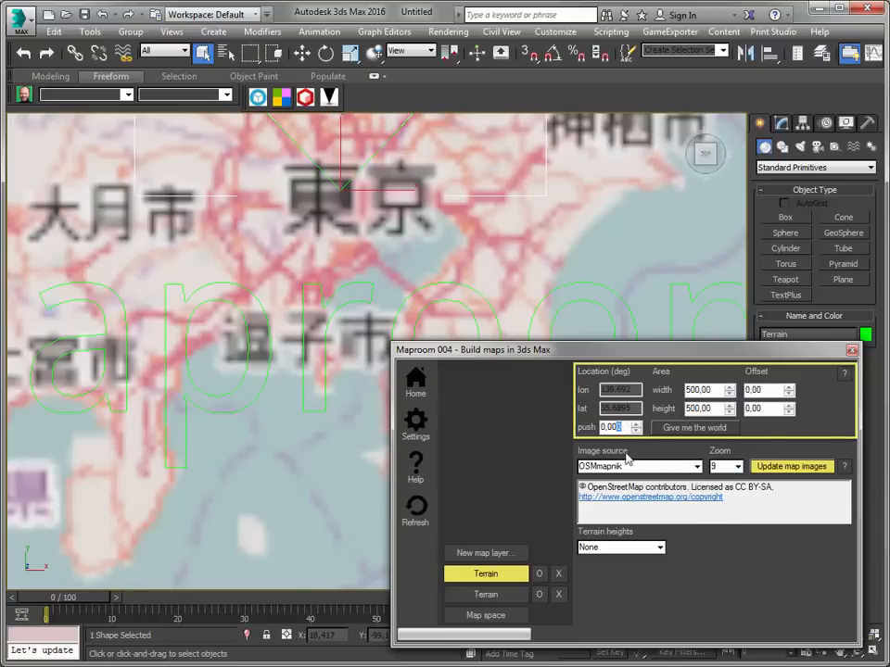
{"action": "type", "text": "0.001"}
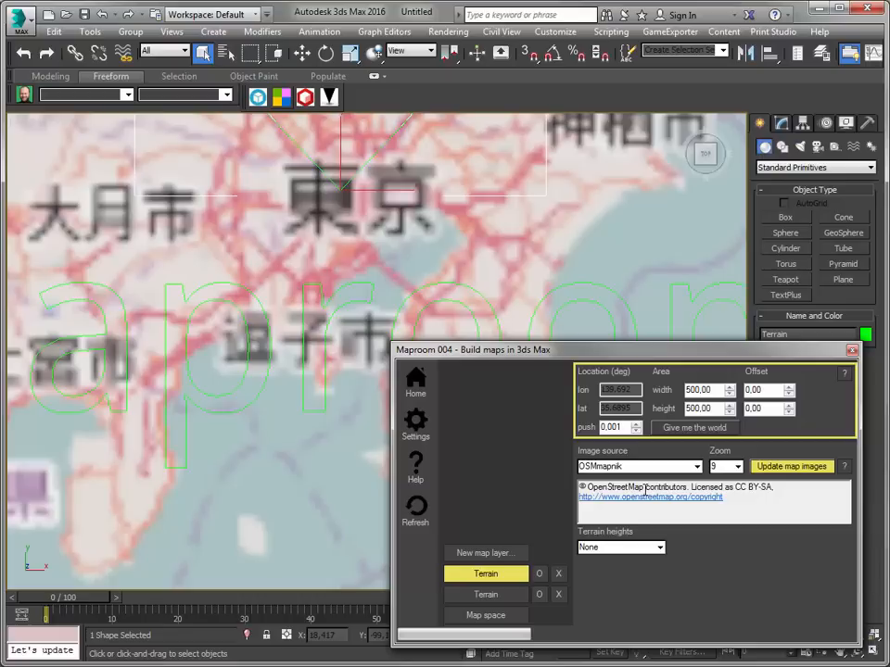
{"action": "mouse_move", "coordinate": [195, 297]}
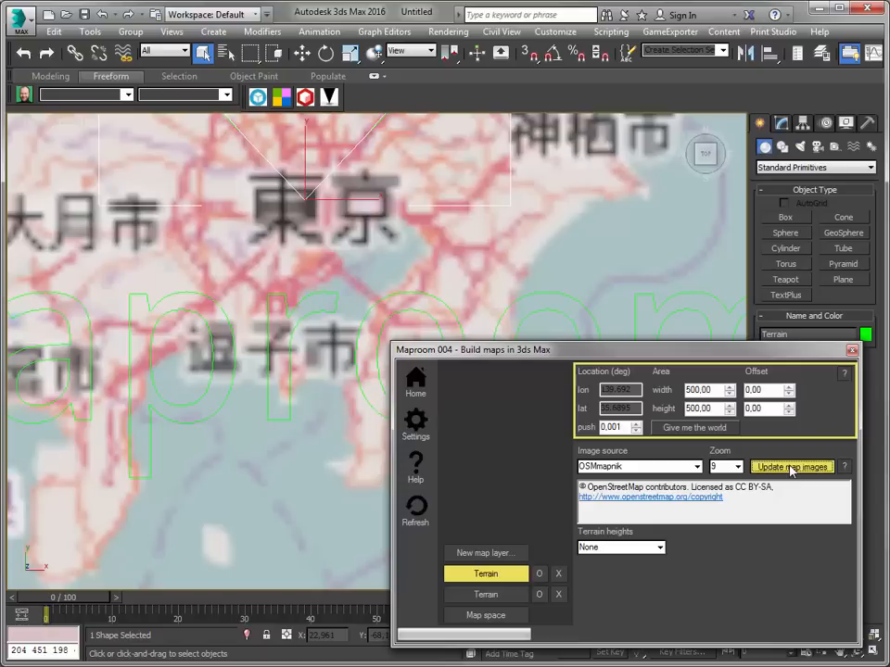
{"action": "mouse_move", "coordinate": [690, 549]}
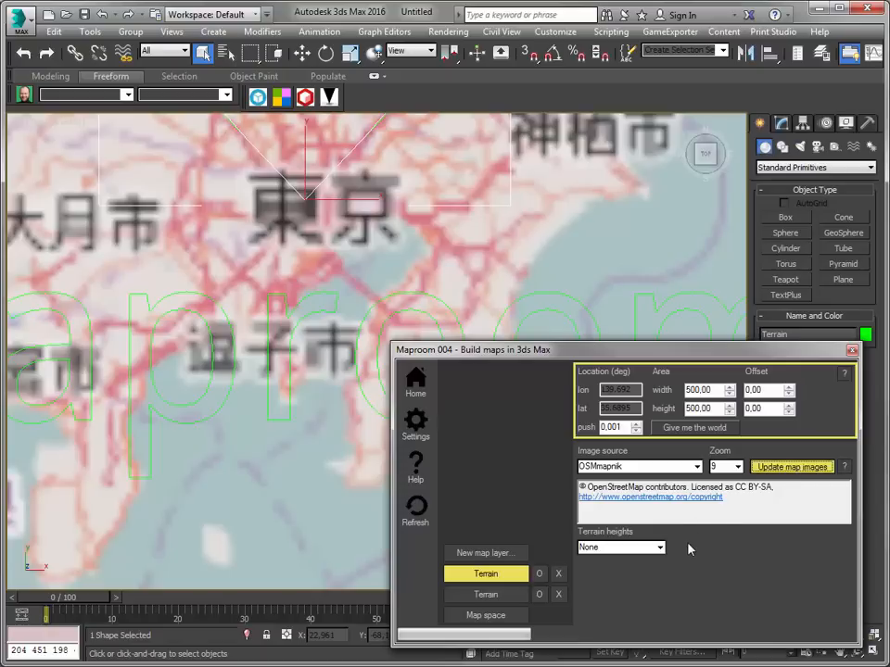
{"action": "left_click", "coordinate": [789, 467]}
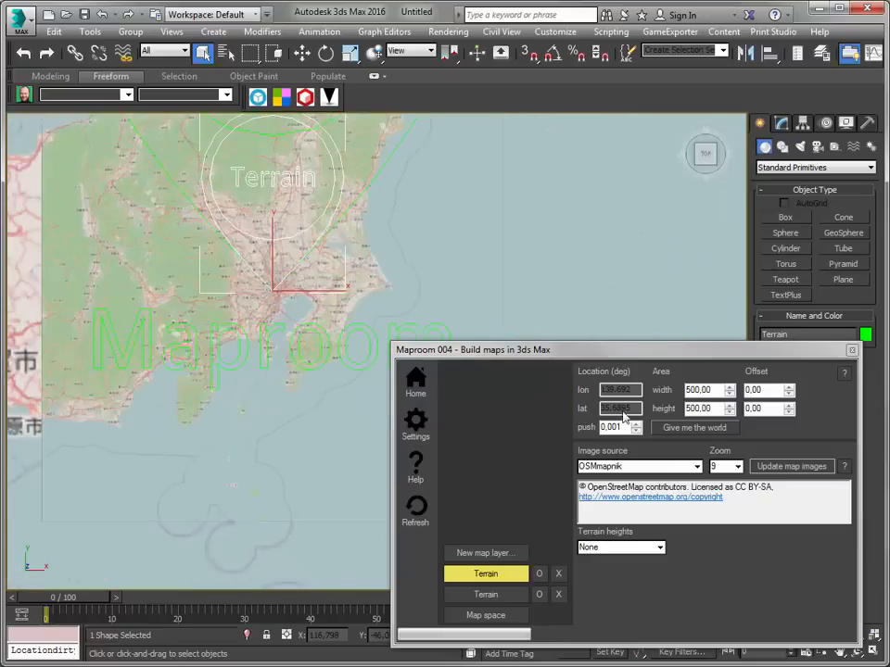
Step: Resize the second layer to 200 by 200 with offset 11.58, -49.44 and reload its images
{"action": "left_click", "coordinate": [705, 389]}
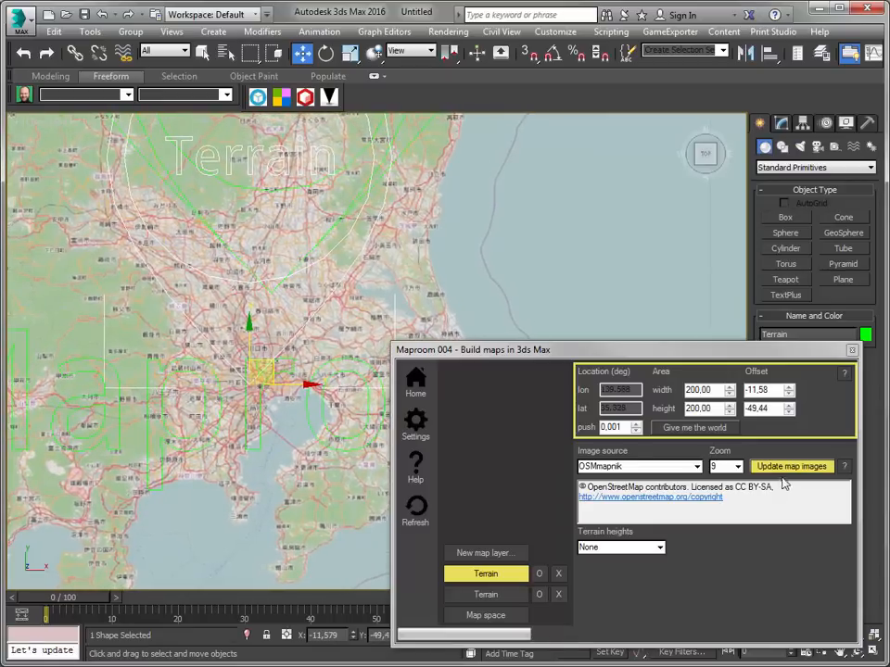
{"action": "left_click", "coordinate": [790, 467]}
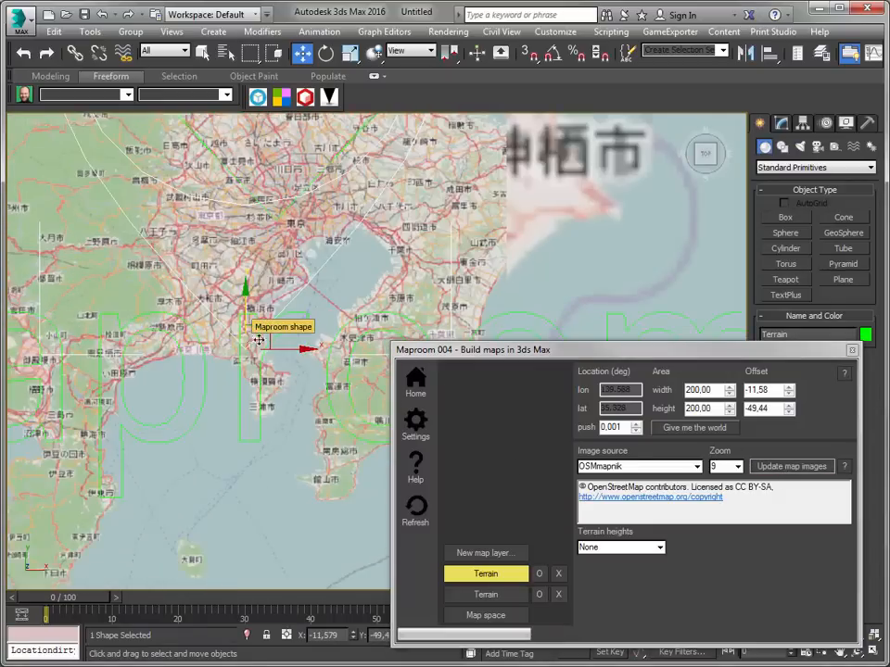
Step: Switch the layer to MapQuest open aerial imagery with SRTM3 heights and load the images
{"action": "left_click", "coordinate": [697, 467]}
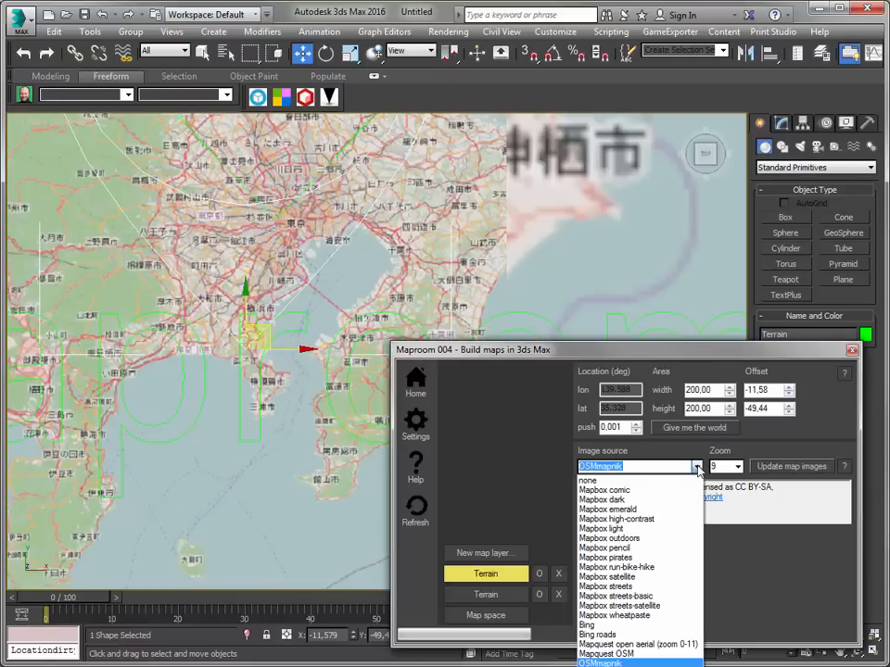
{"action": "mouse_move", "coordinate": [640, 643]}
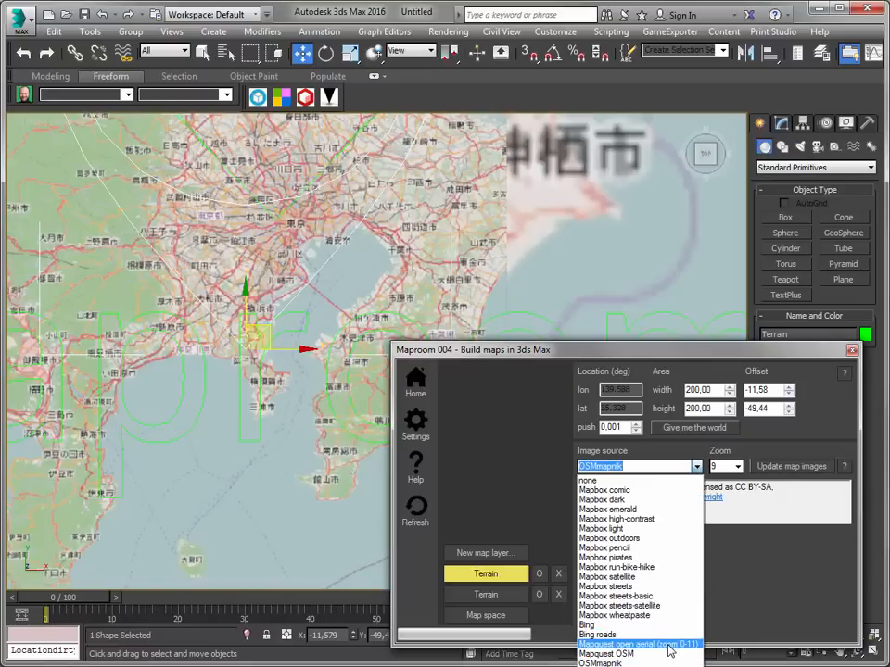
{"action": "left_click", "coordinate": [638, 644]}
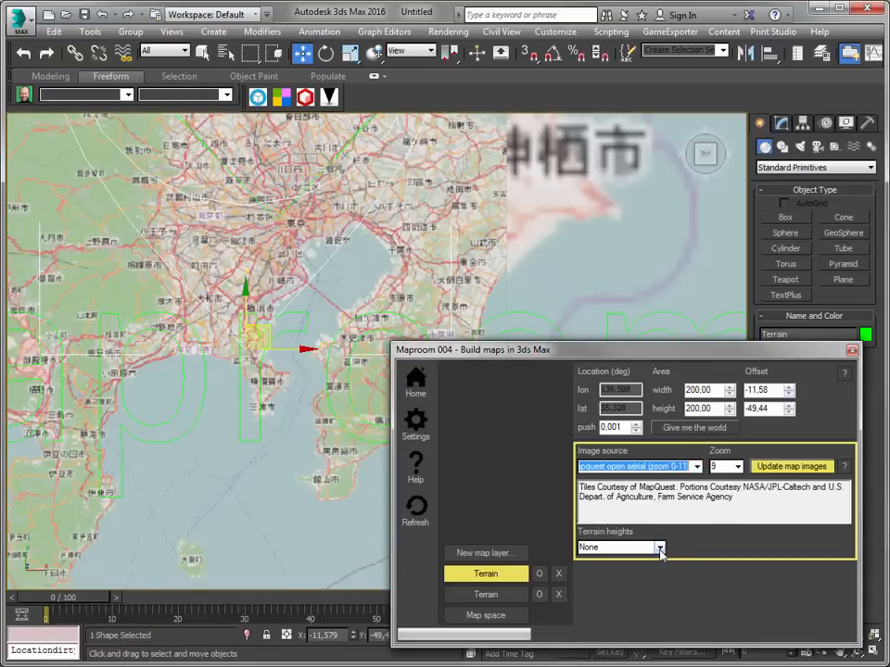
{"action": "left_click", "coordinate": [660, 547]}
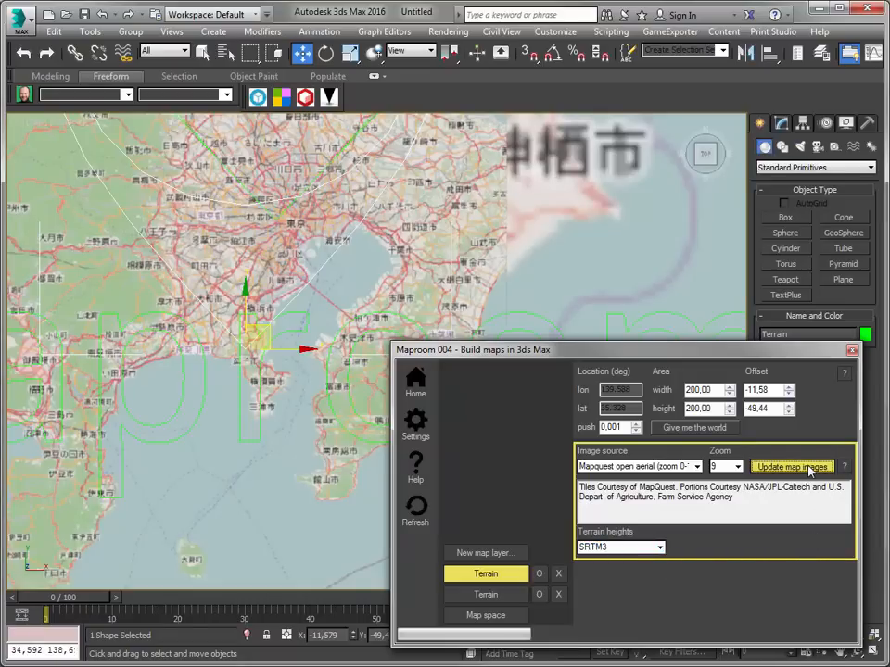
{"action": "left_click", "coordinate": [792, 467]}
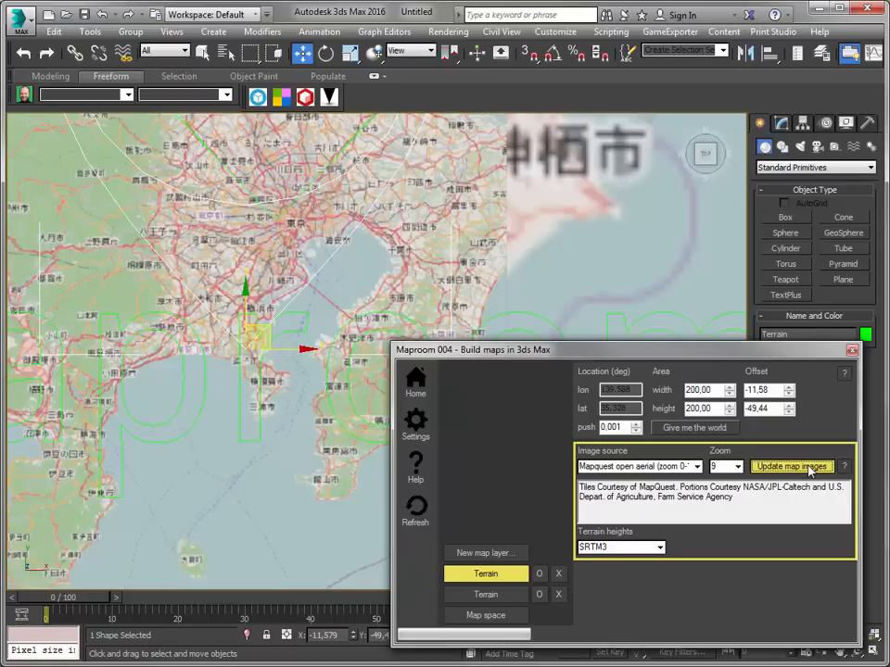
{"action": "left_click", "coordinate": [790, 467]}
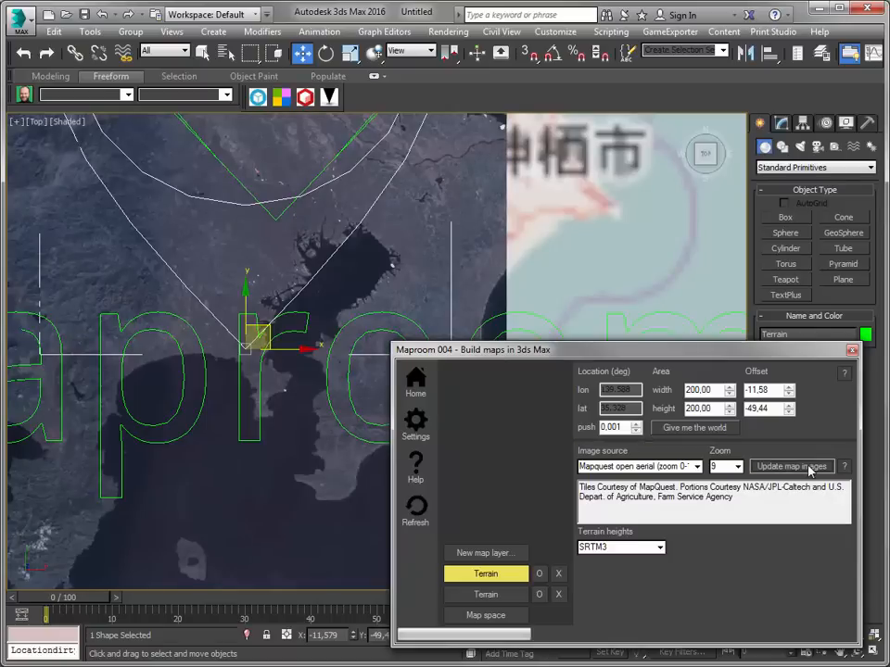
{"action": "mouse_move", "coordinate": [663, 351]}
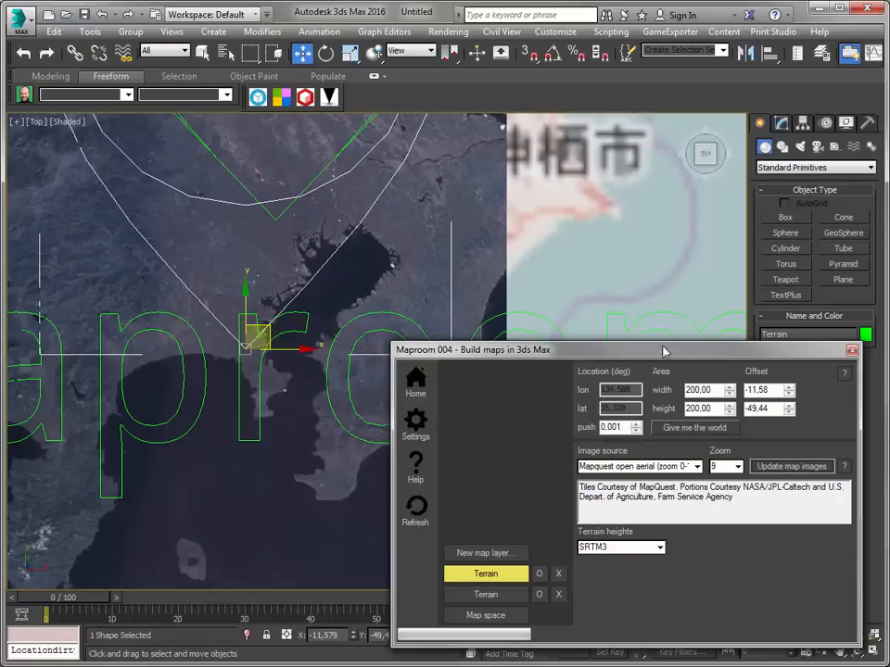
Step: Move the Maproom window to the lower right and pan the Top viewport over the aerial map
{"action": "left_click_drag", "start_coordinate": [663, 351], "coordinate": [671, 362]}
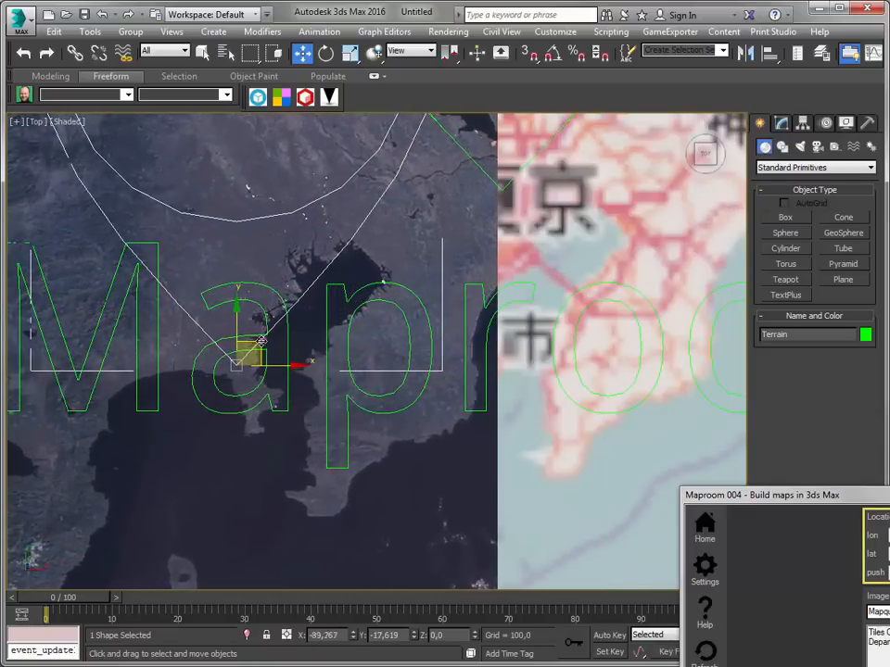
{"action": "left_click_drag", "start_coordinate": [263, 341], "coordinate": [256, 356]}
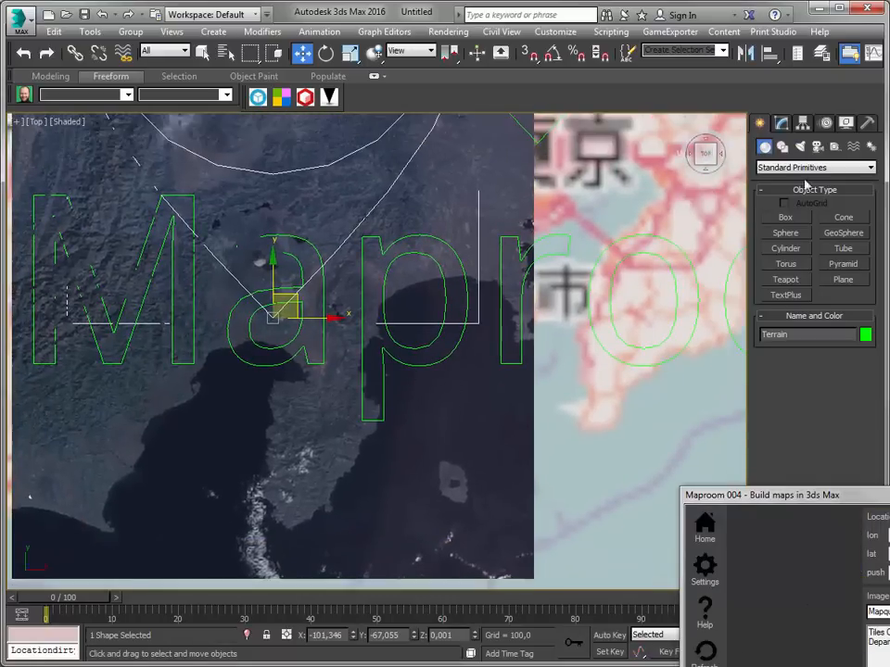
Step: View the terrain relief in Perspective at an angle and select the Maproom terrain shape
{"action": "left_click", "coordinate": [803, 122]}
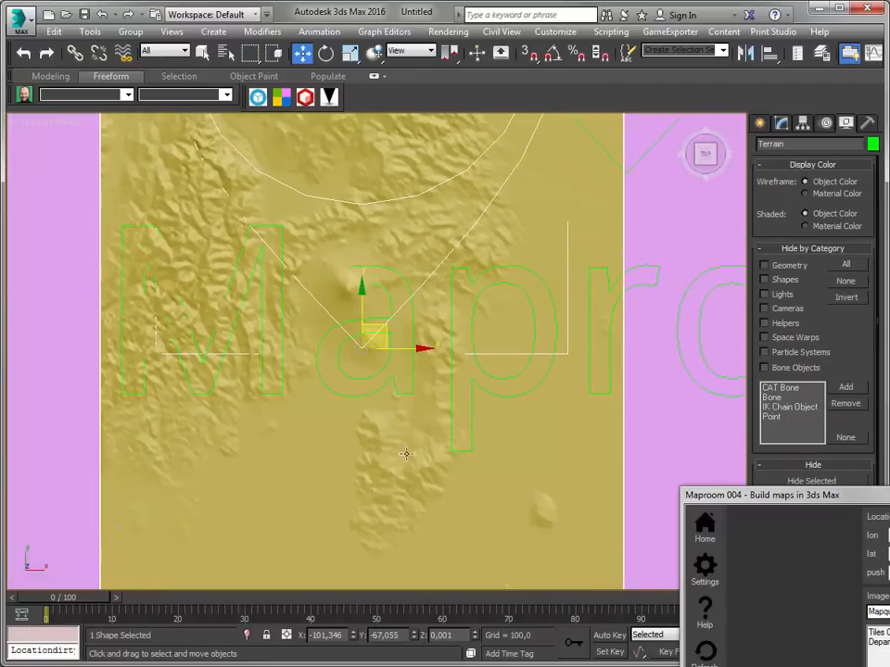
{"action": "left_click_drag", "start_coordinate": [404, 454], "coordinate": [452, 538]}
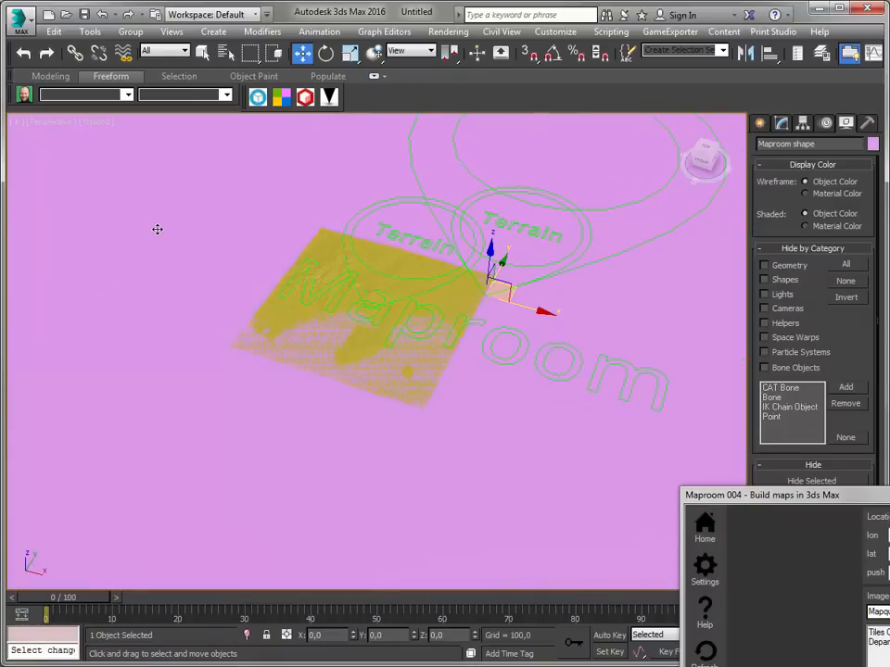
{"action": "left_click", "coordinate": [189, 215]}
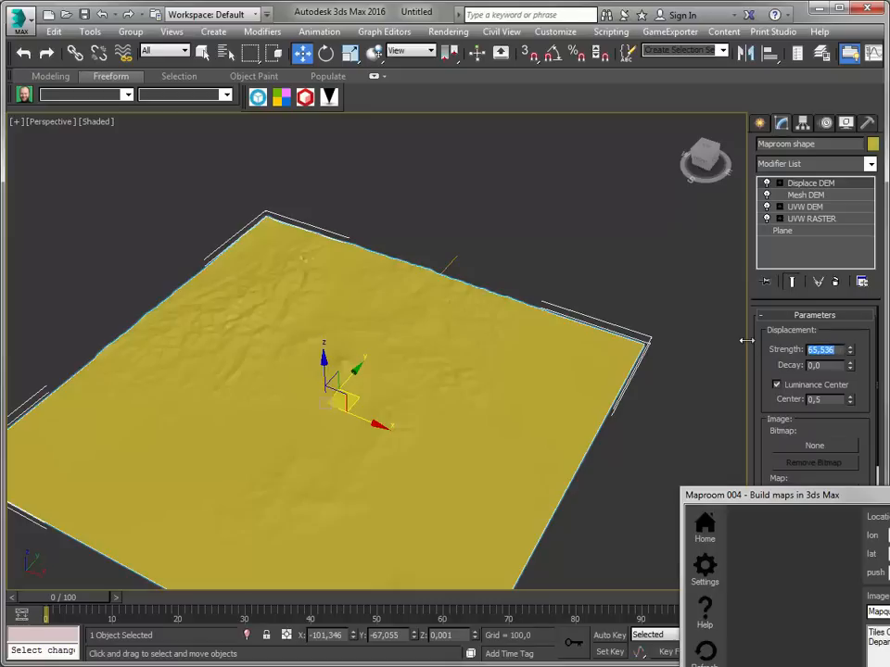
Step: Set Displace DEM Strength to 130,0, add TurboSmooth, and inspect the smoothed terrain
{"action": "type", "text": "130,0"}
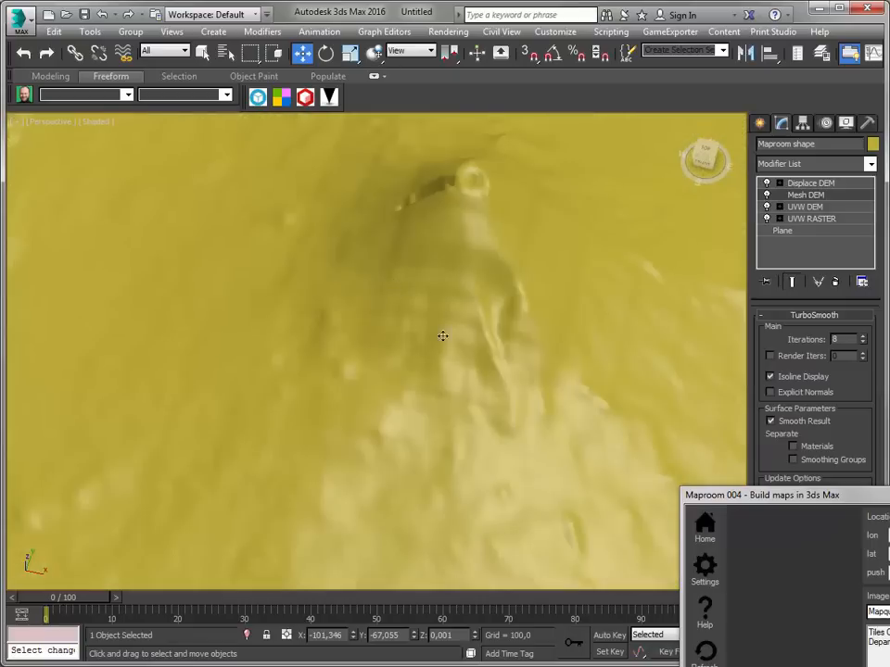
{"action": "mouse_move", "coordinate": [408, 301]}
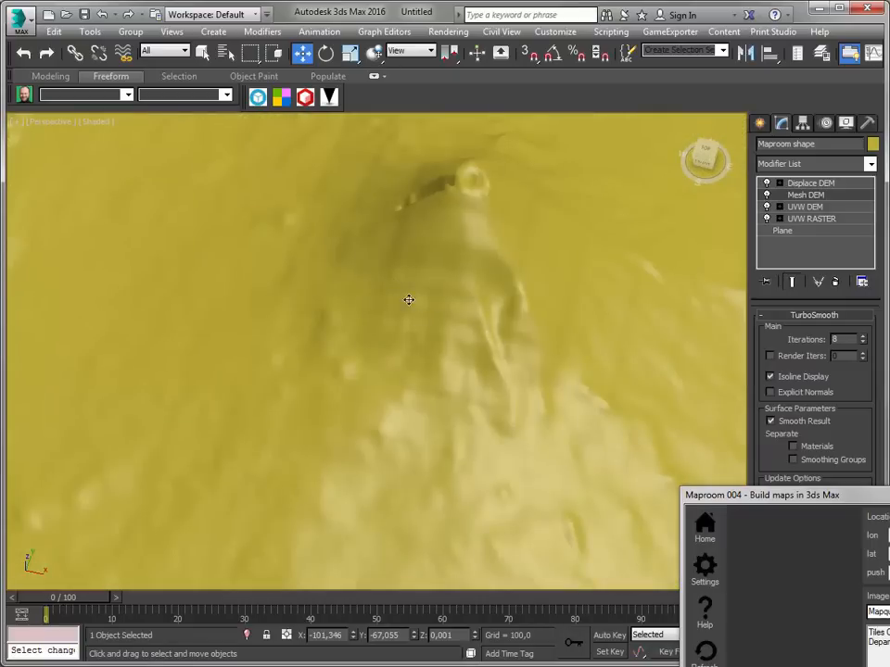
{"action": "mouse_move", "coordinate": [504, 370]}
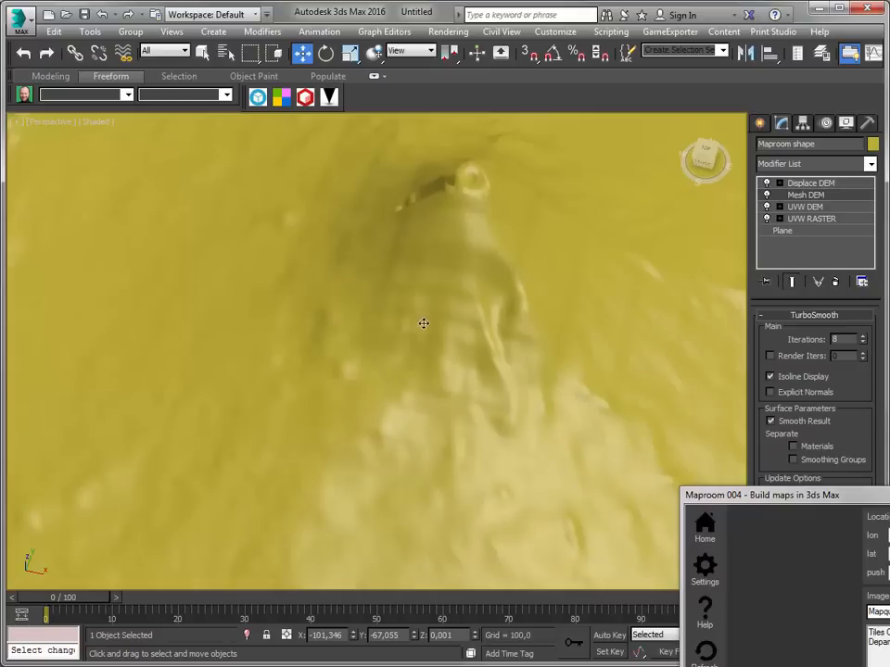
{"action": "mouse_move", "coordinate": [423, 319]}
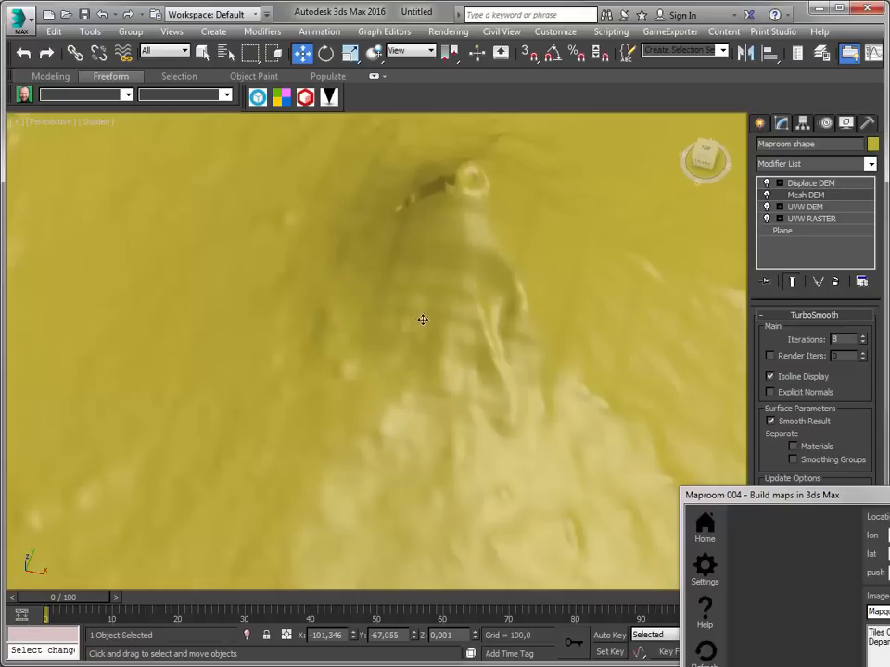
{"action": "left_click", "coordinate": [862, 343]}
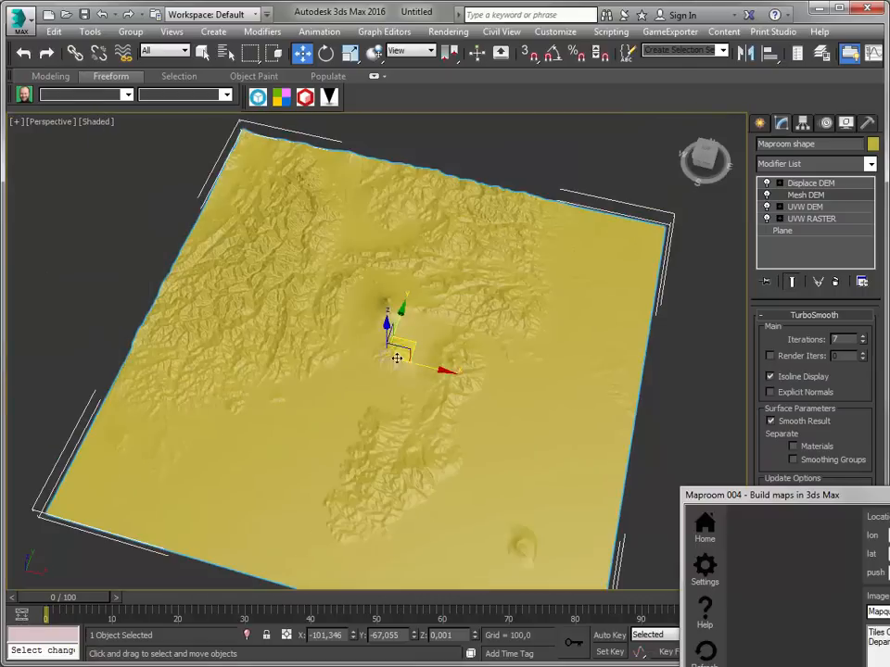
{"action": "left_click_drag", "start_coordinate": [399, 362], "coordinate": [553, 367]}
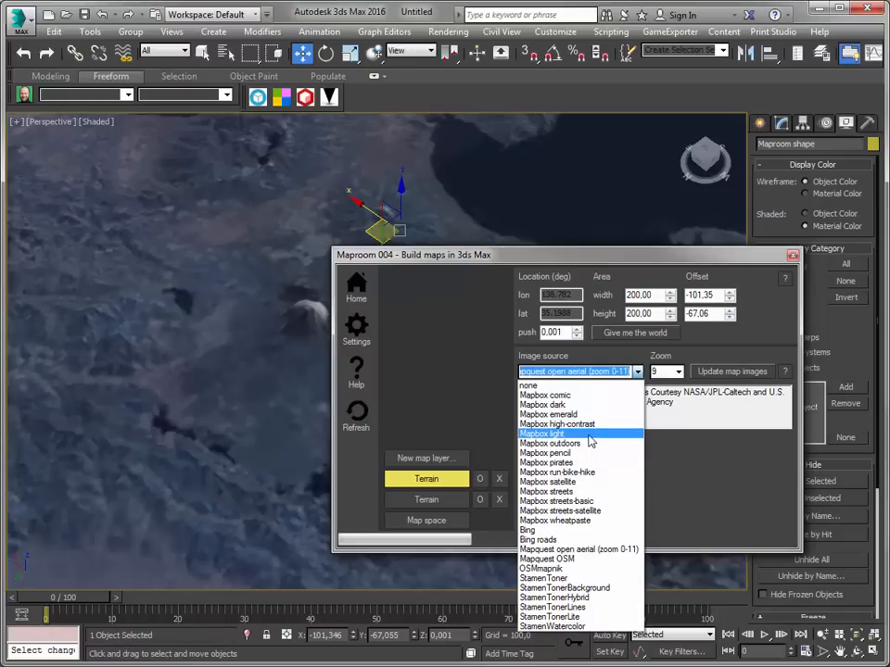
{"action": "mouse_move", "coordinate": [597, 549]}
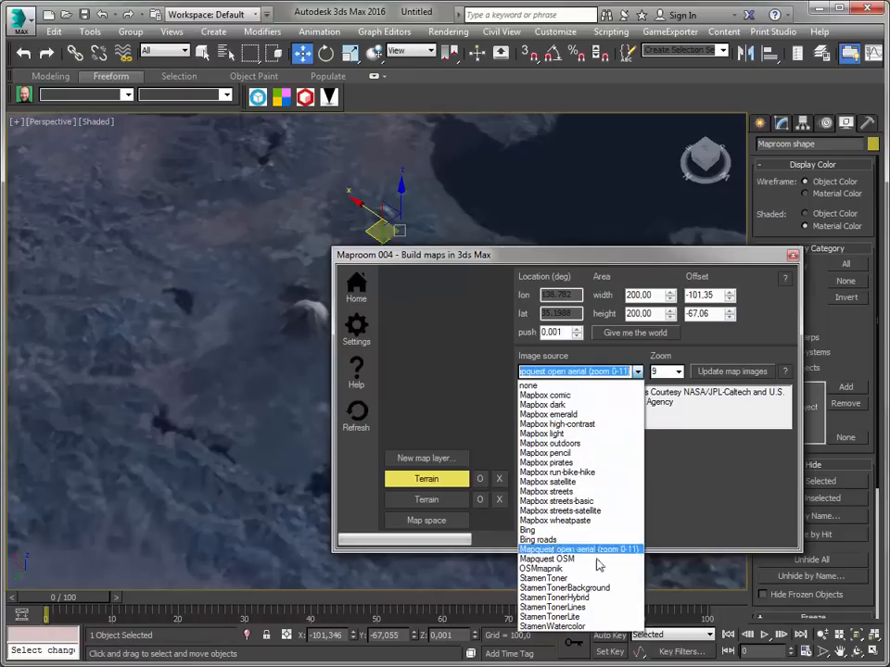
{"action": "mouse_move", "coordinate": [591, 587]}
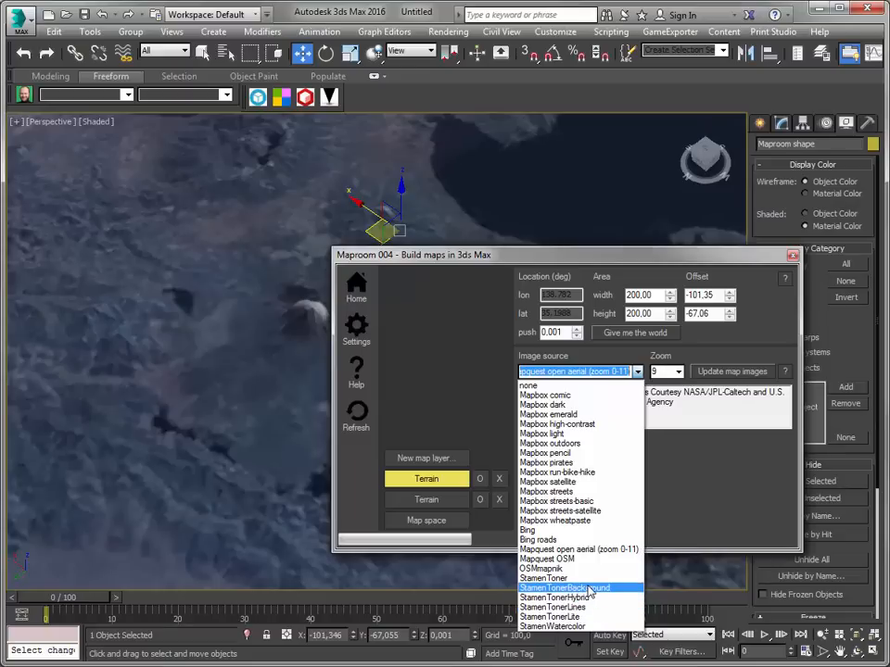
Step: Set the image source to StamenToner and load the black-and-white map onto the terrain
{"action": "left_click", "coordinate": [545, 579]}
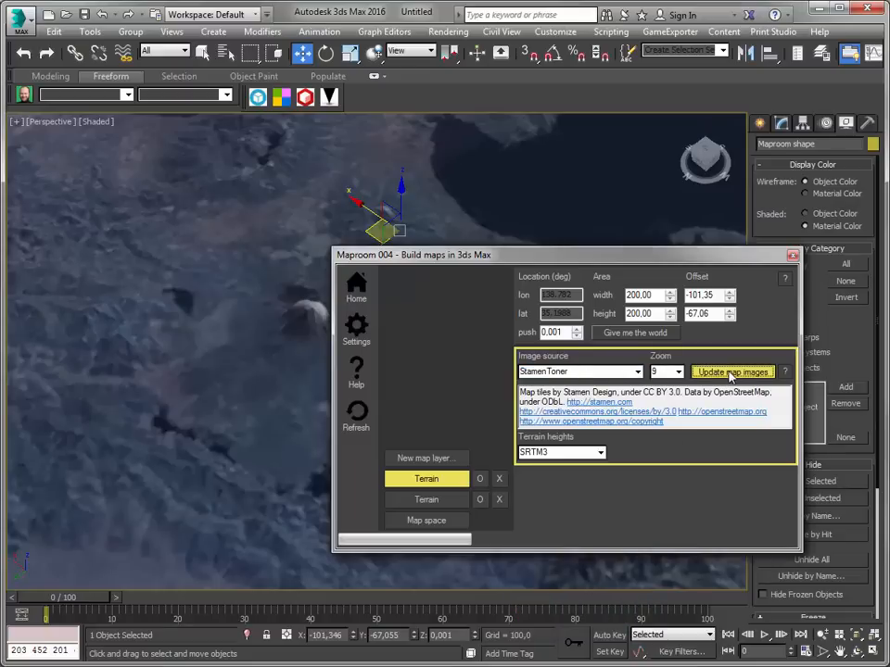
{"action": "left_click", "coordinate": [730, 370]}
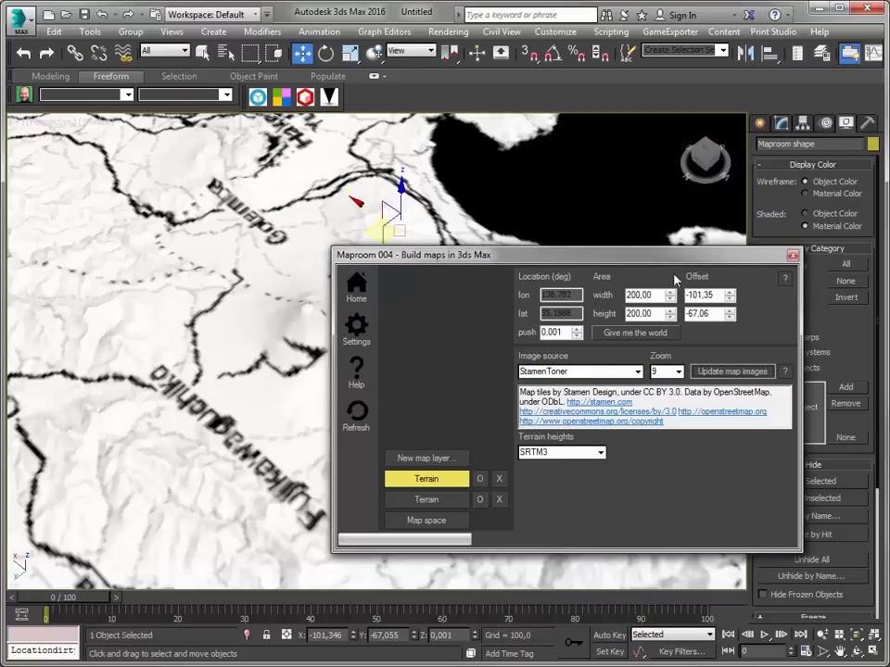